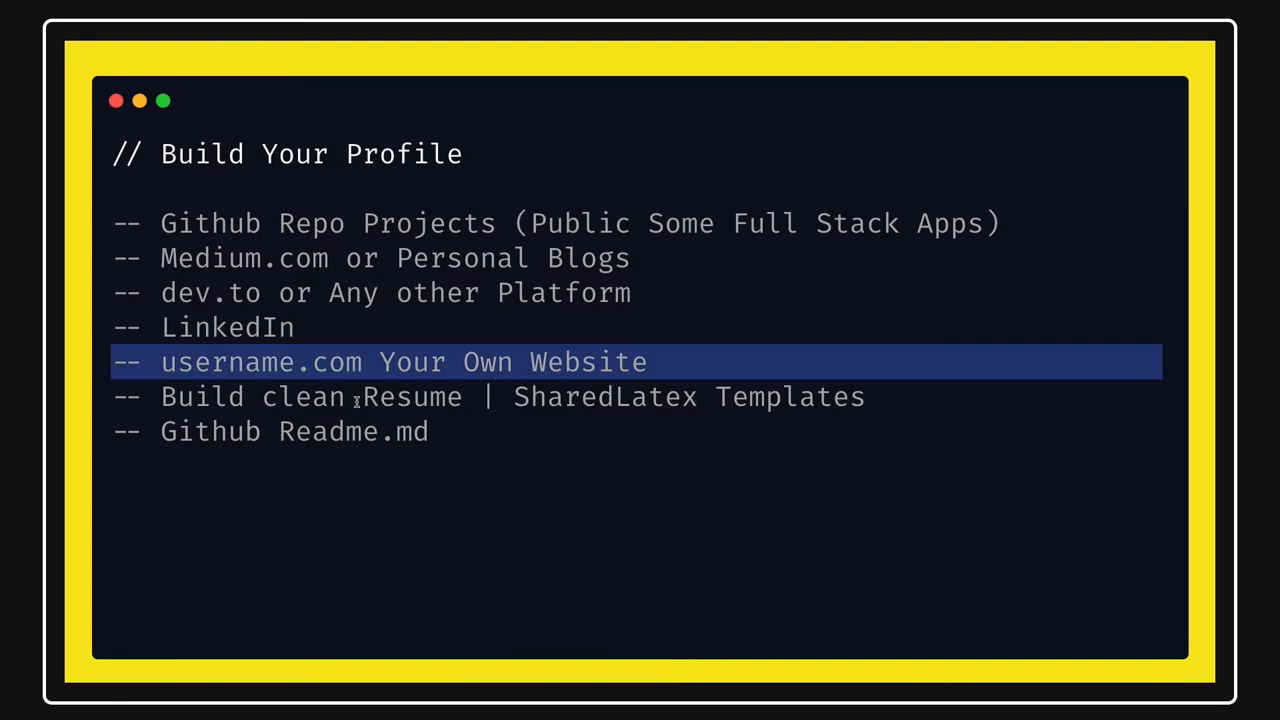
Open the Awesome CV template's detail page from the Résumé / CV gallery
click(350, 397)
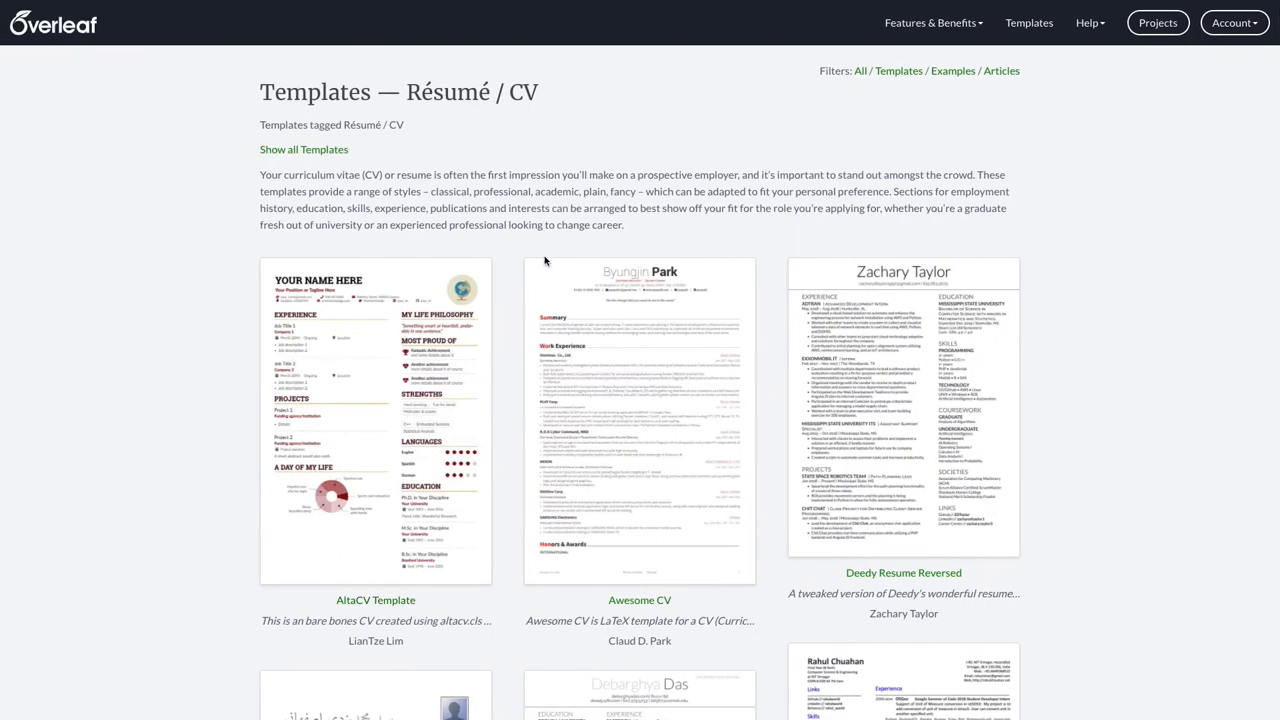
mouse_move(276, 81)
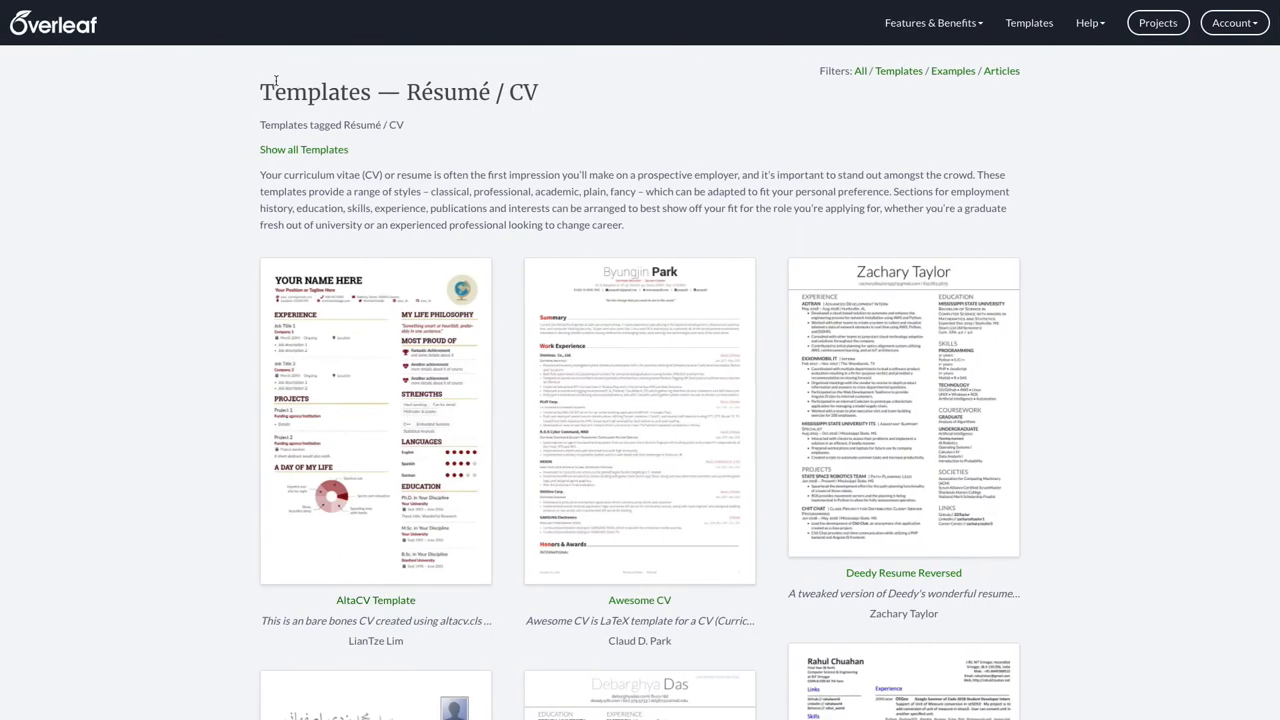
mouse_move(304, 149)
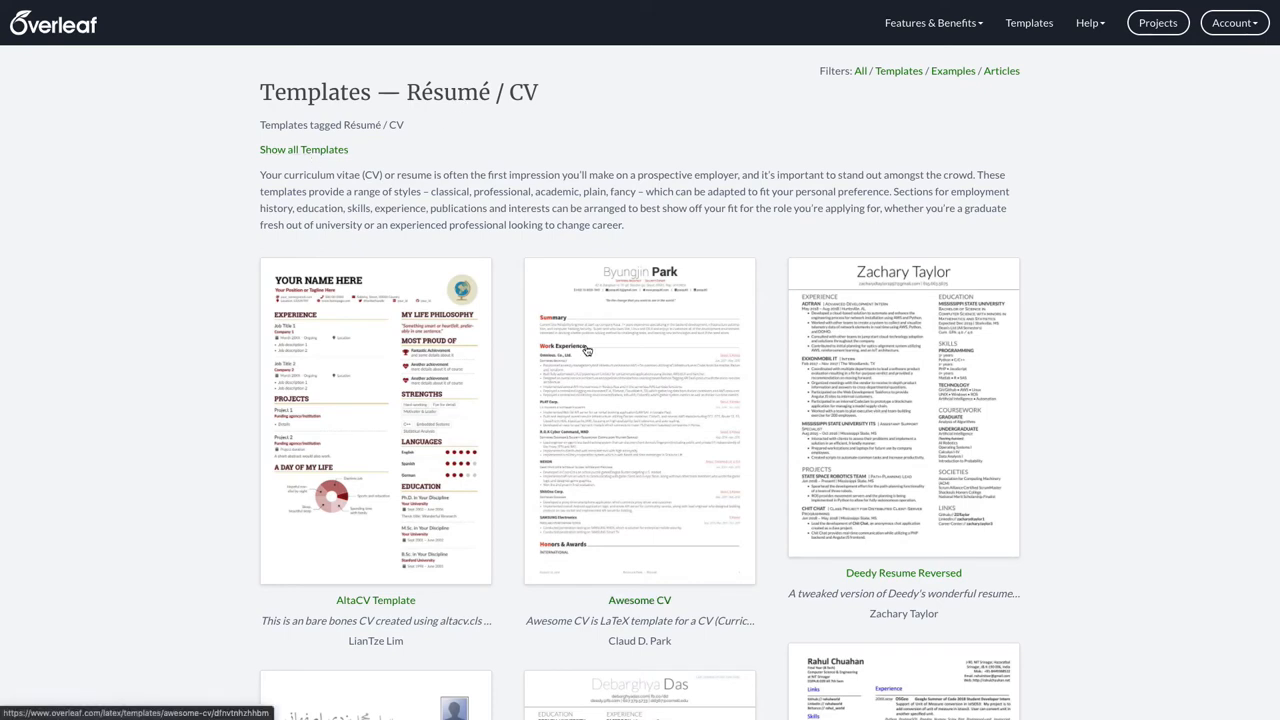
mouse_move(630, 345)
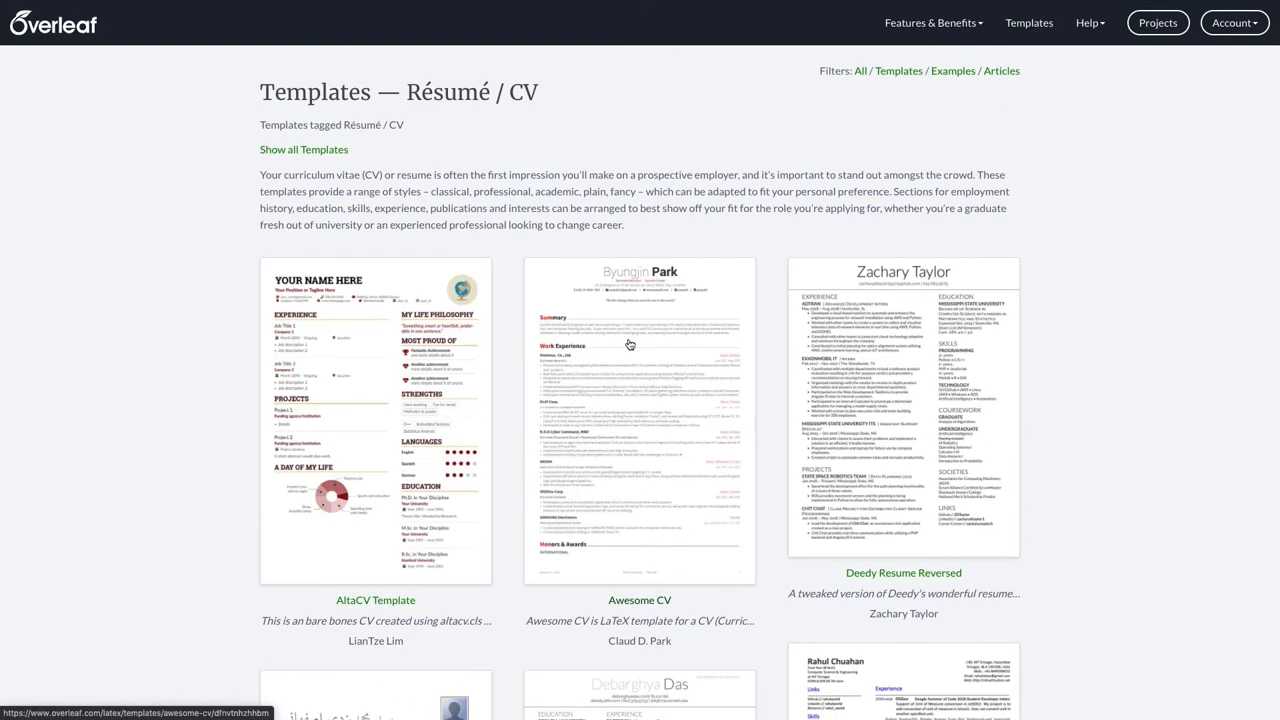
click(639, 420)
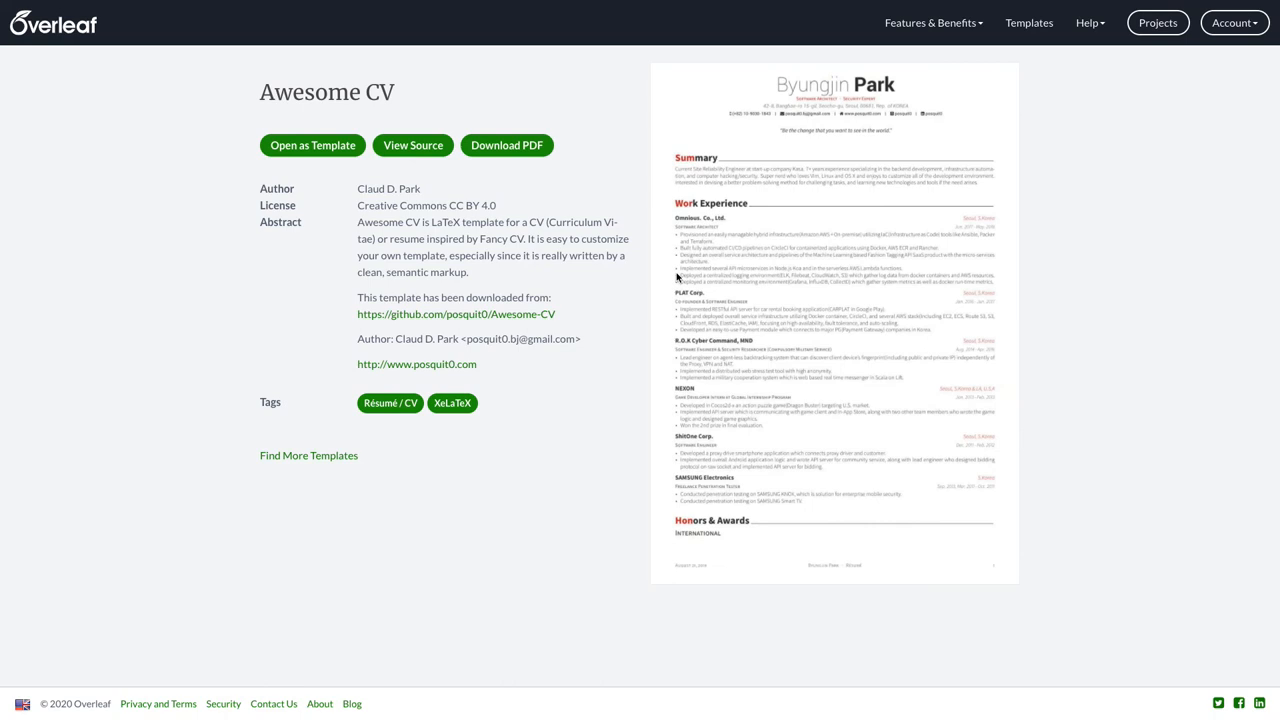
mouse_move(679, 297)
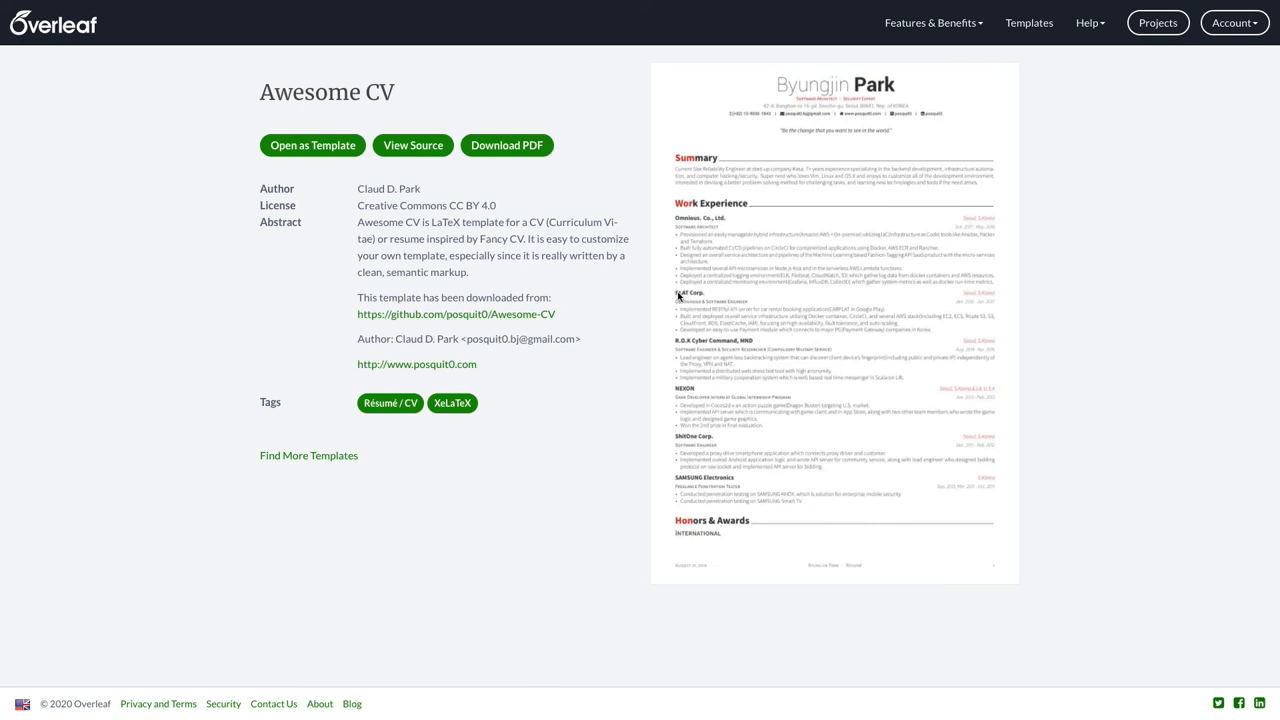
mouse_move(701, 466)
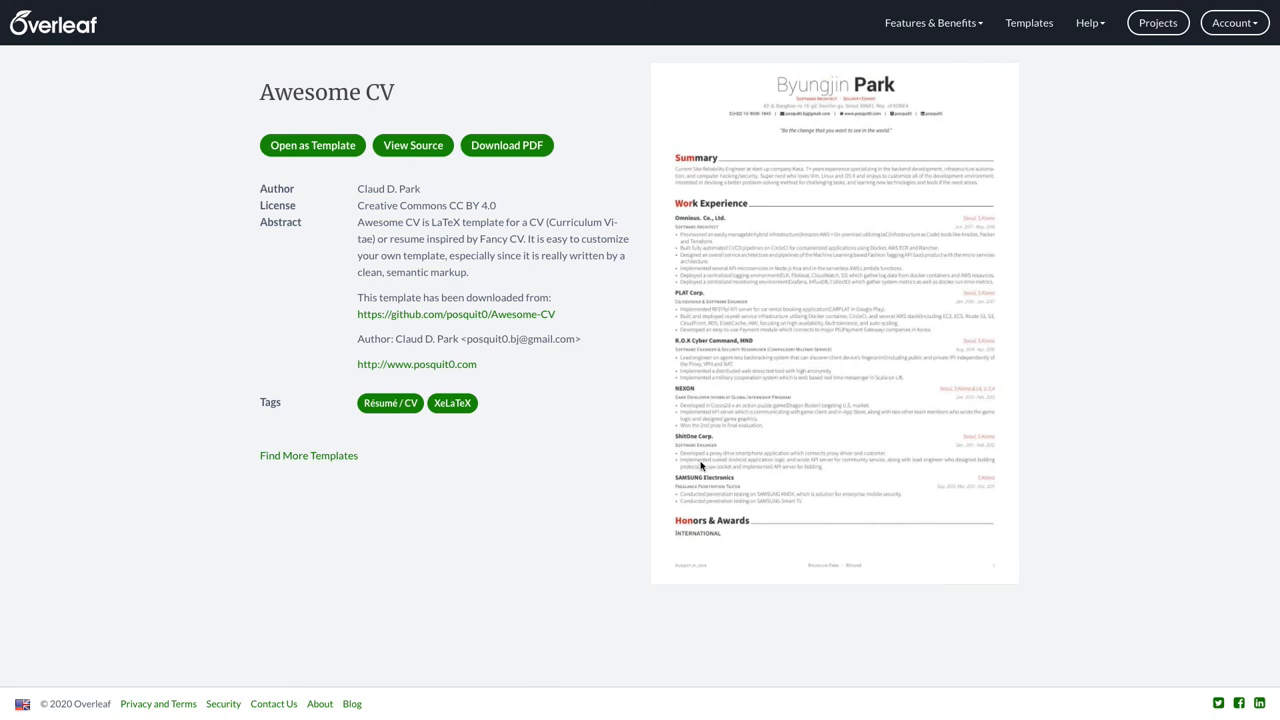
mouse_move(792, 323)
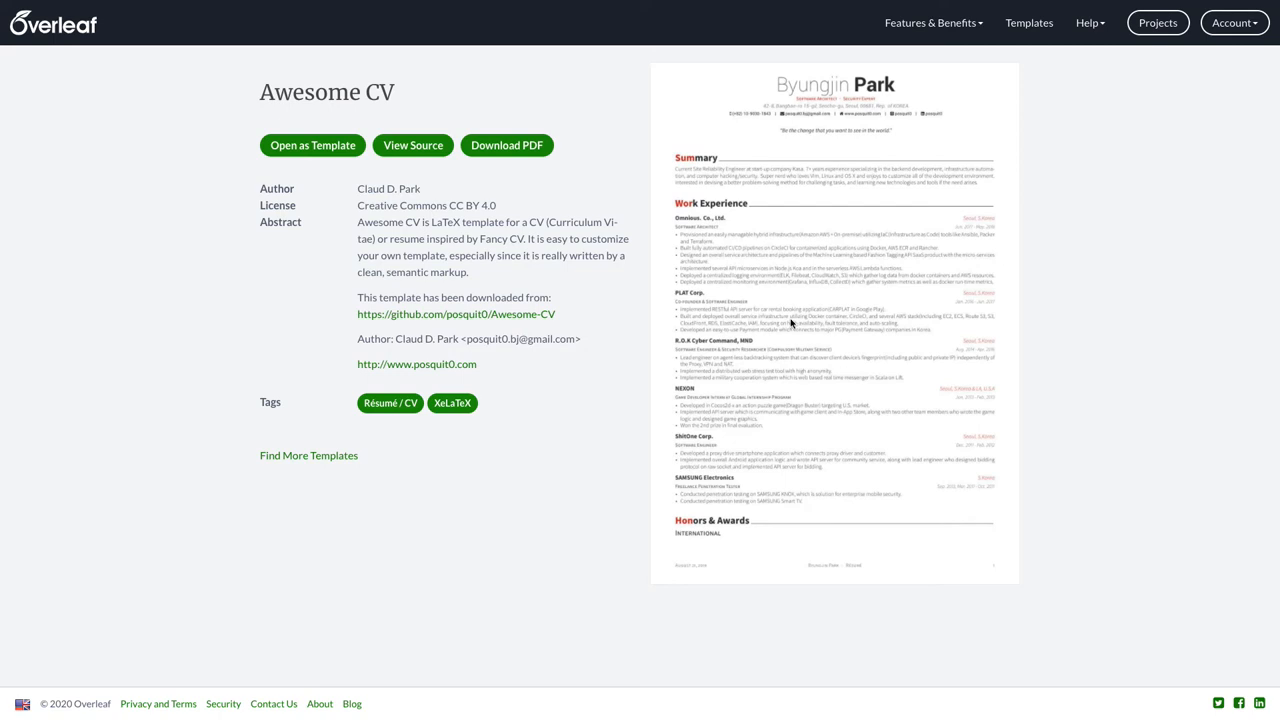
mouse_move(770, 275)
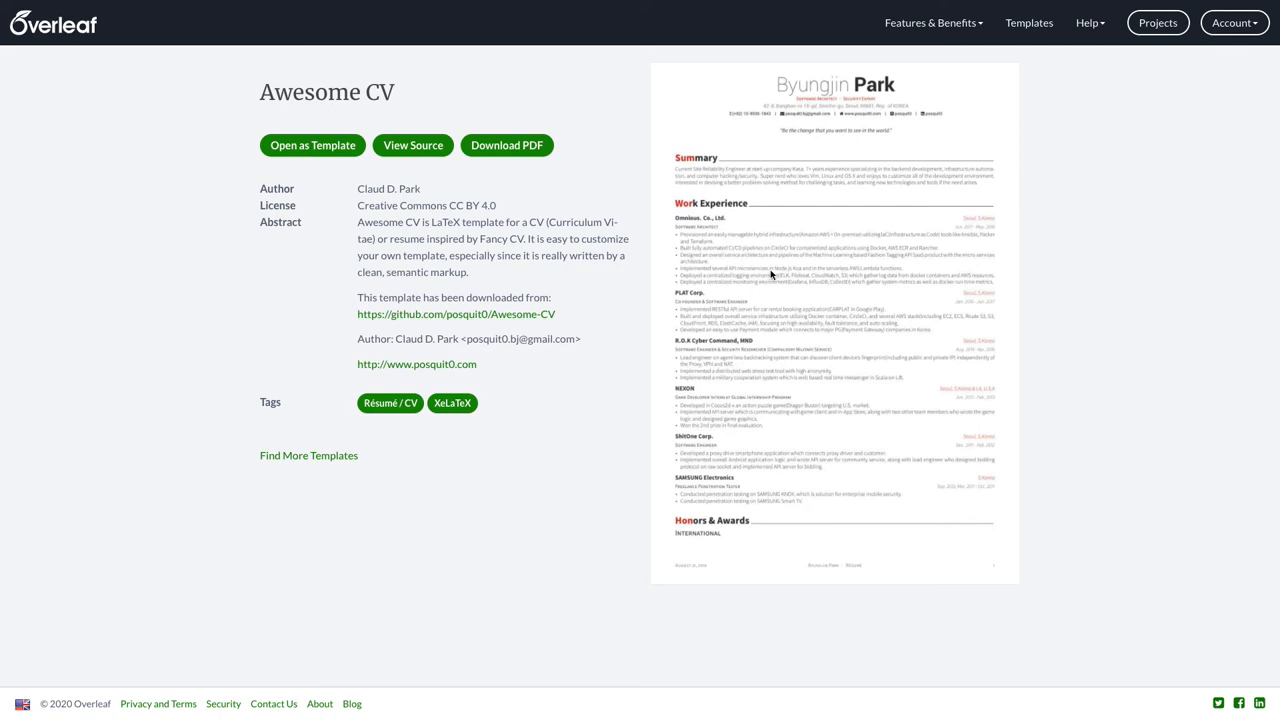
mouse_move(863, 248)
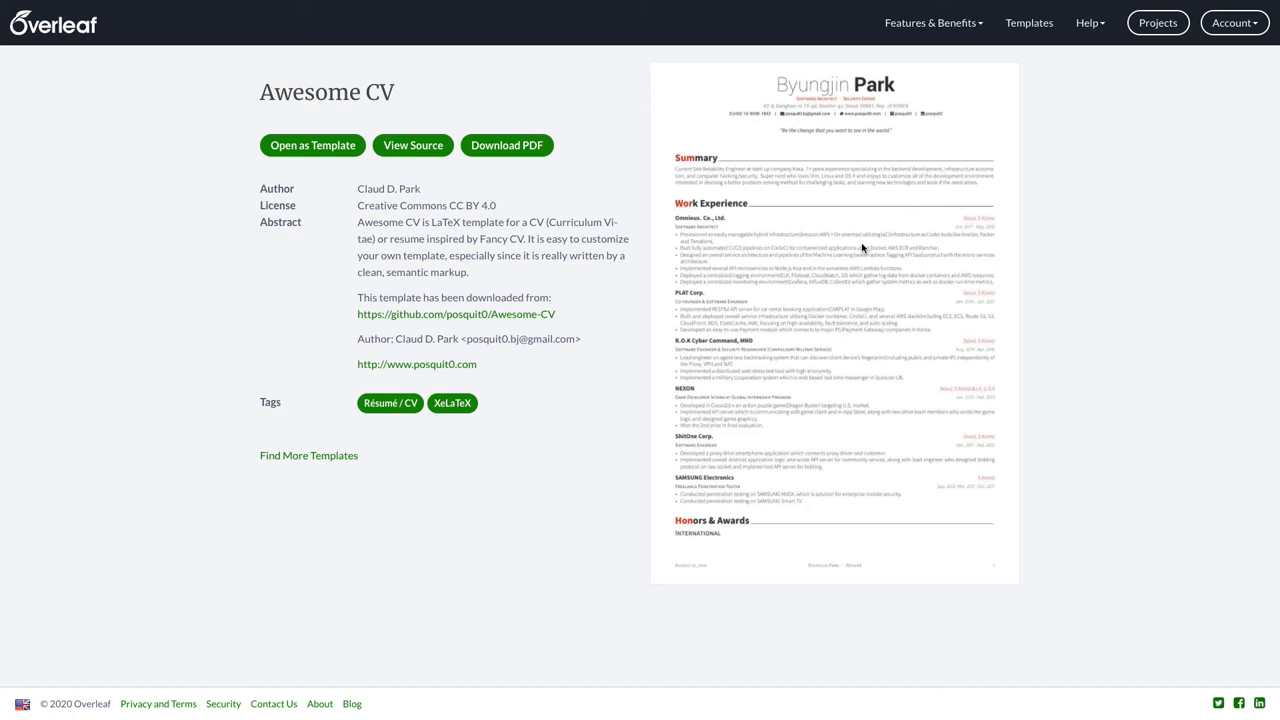
mouse_move(944, 301)
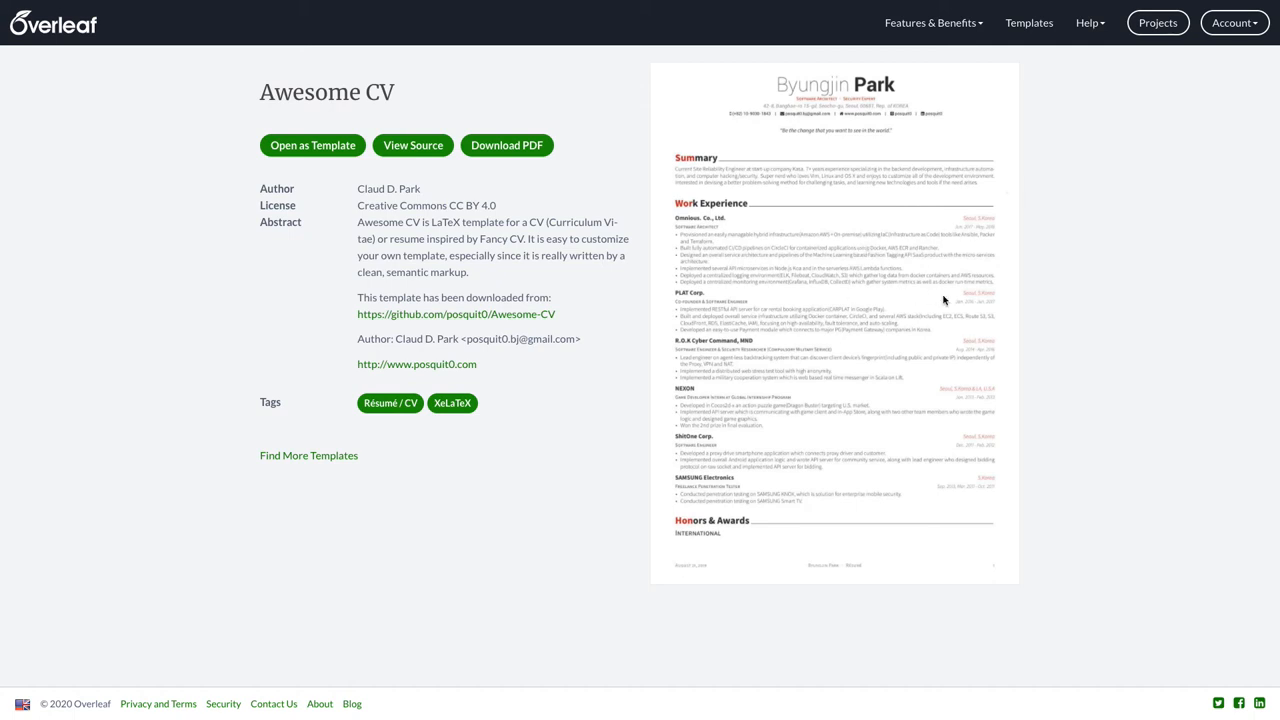
mouse_move(926, 323)
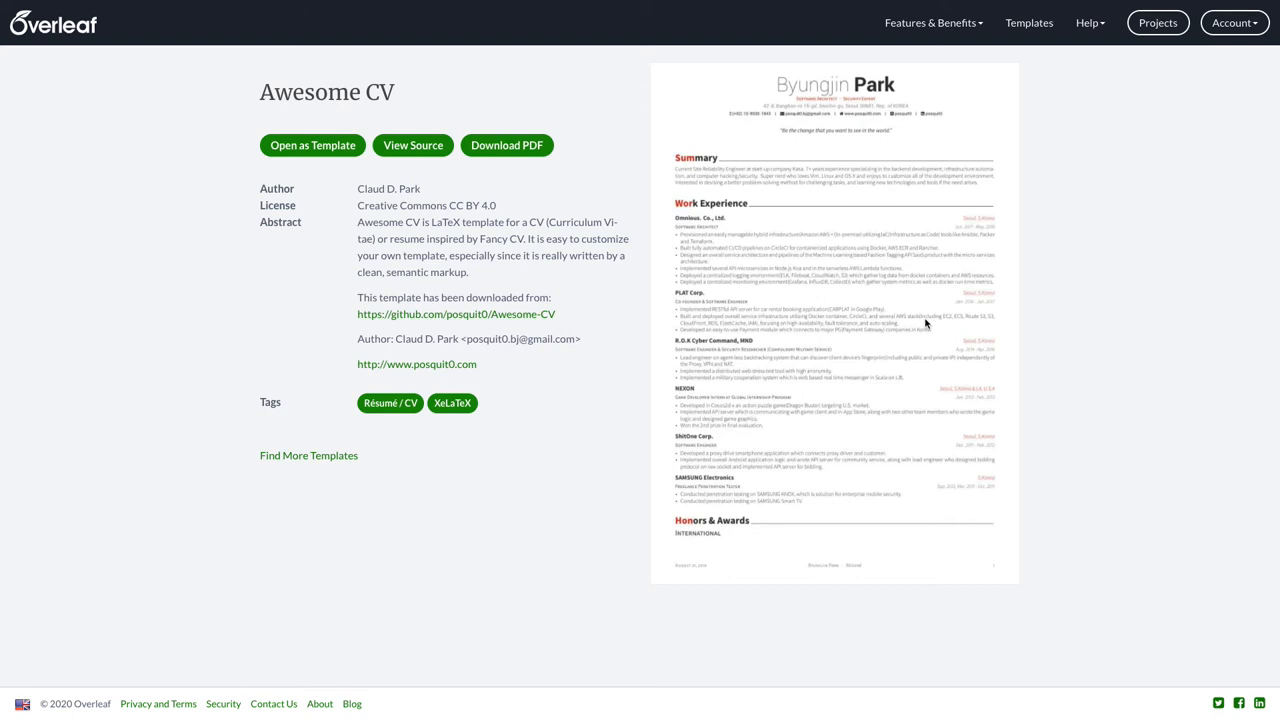
mouse_move(814, 124)
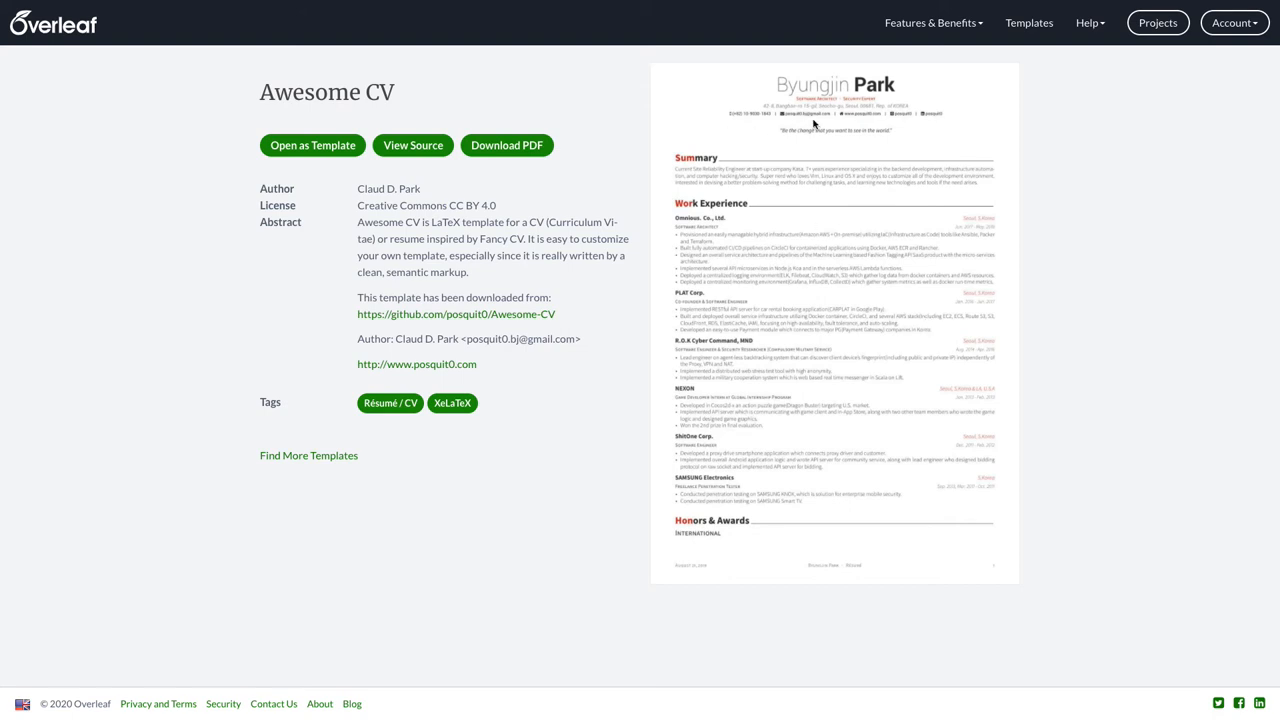
mouse_move(820, 123)
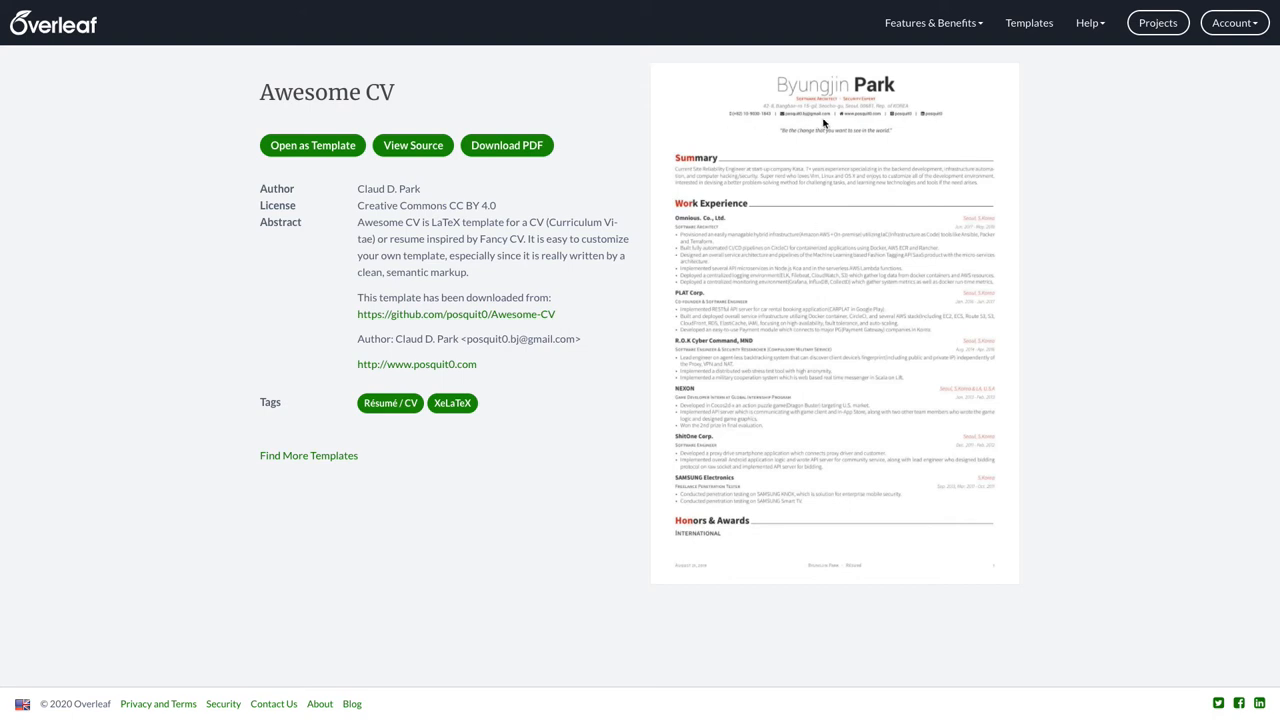
mouse_move(825, 123)
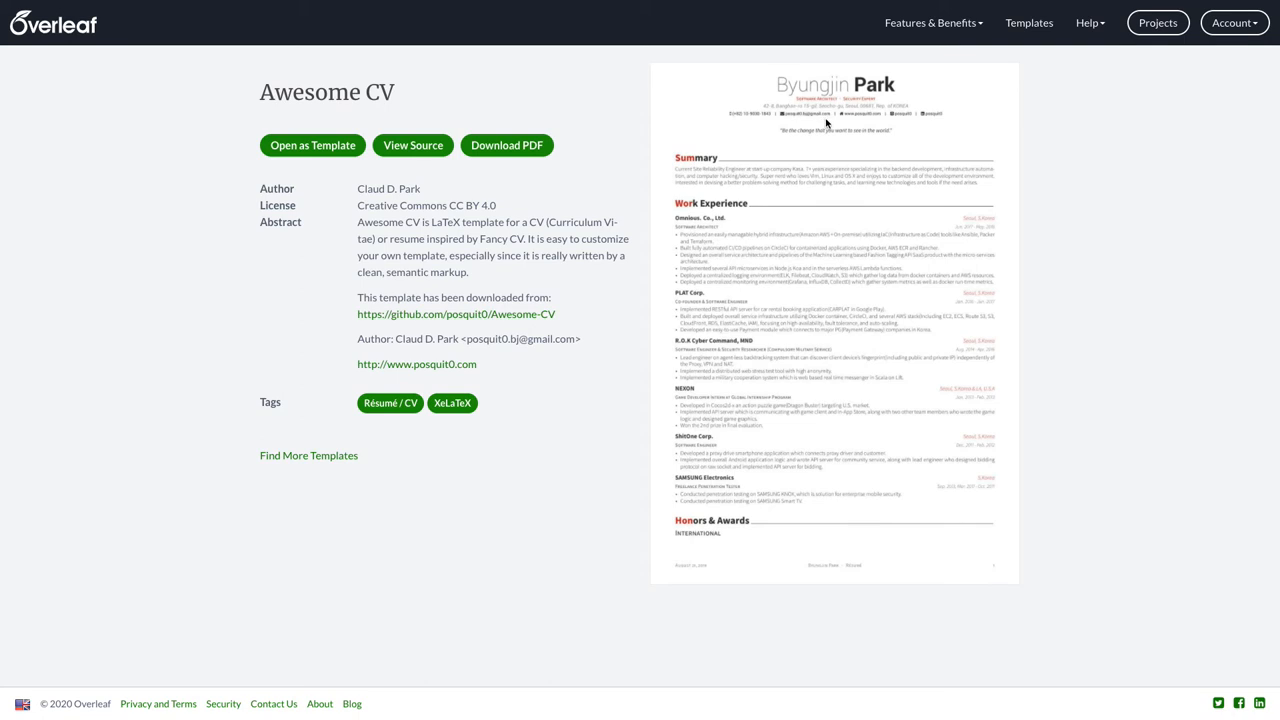
mouse_move(873, 90)
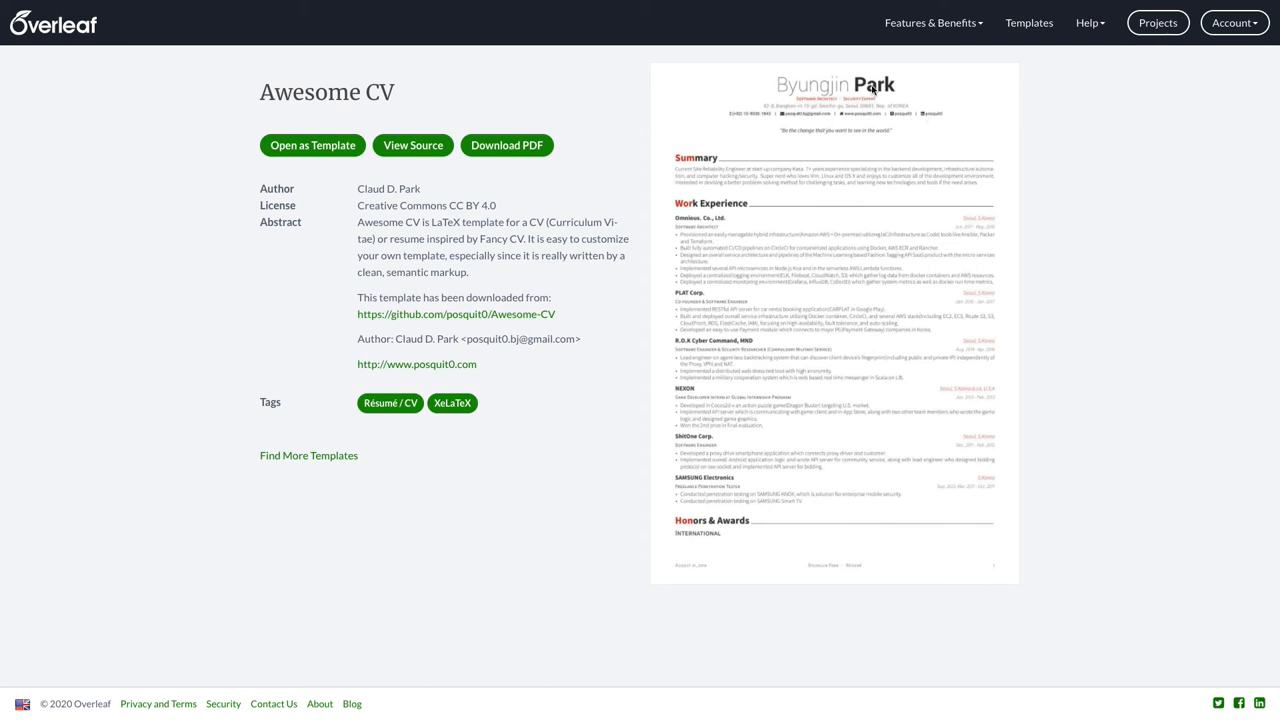
mouse_move(889, 222)
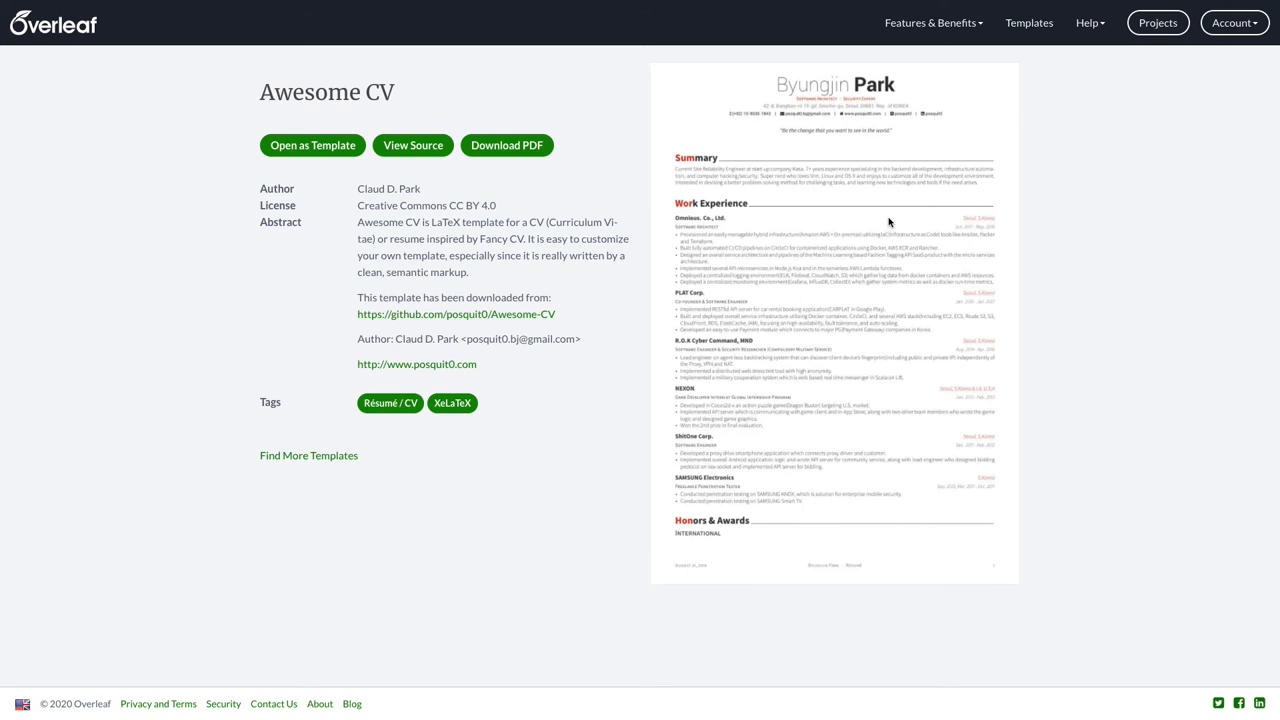
mouse_move(735, 300)
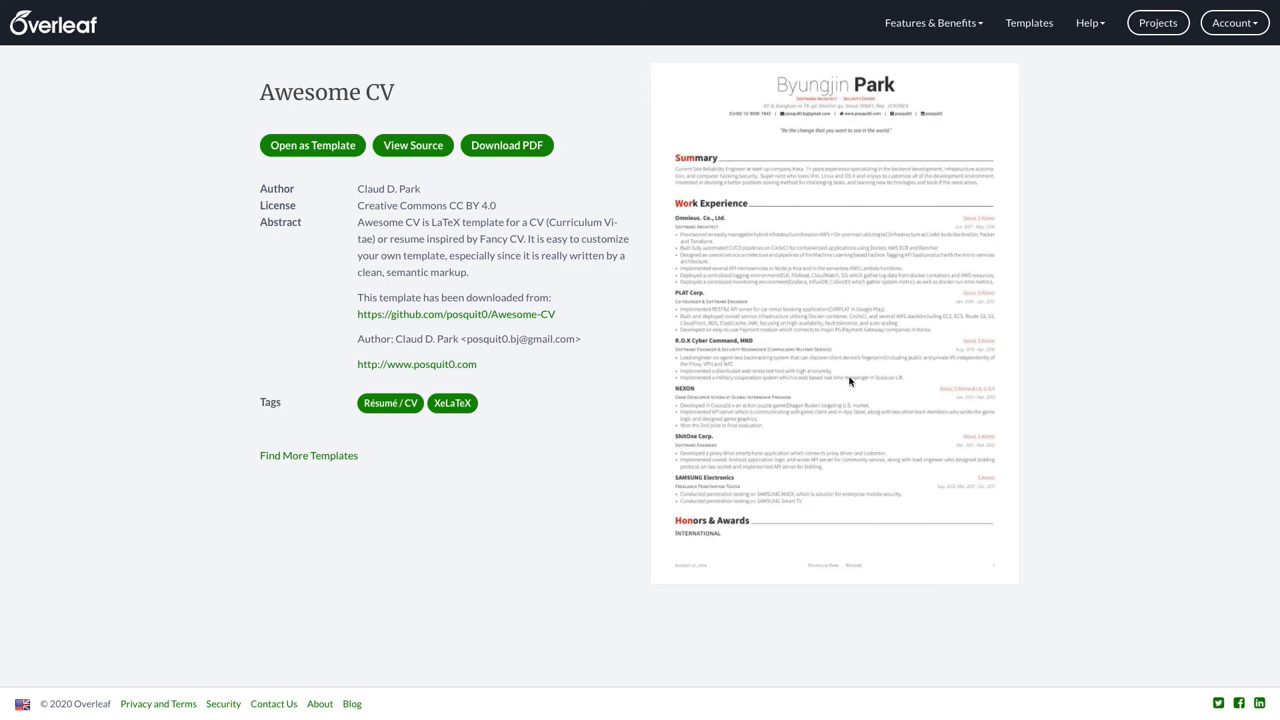
mouse_move(838, 371)
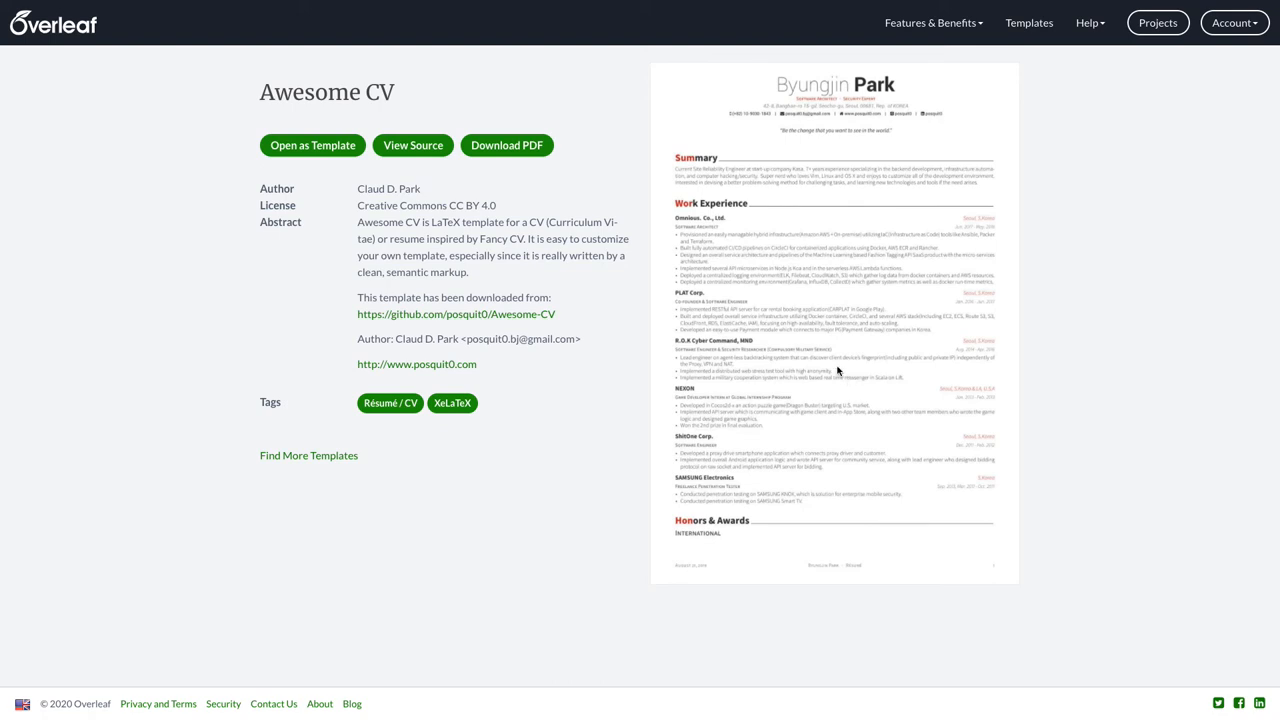
mouse_move(846, 437)
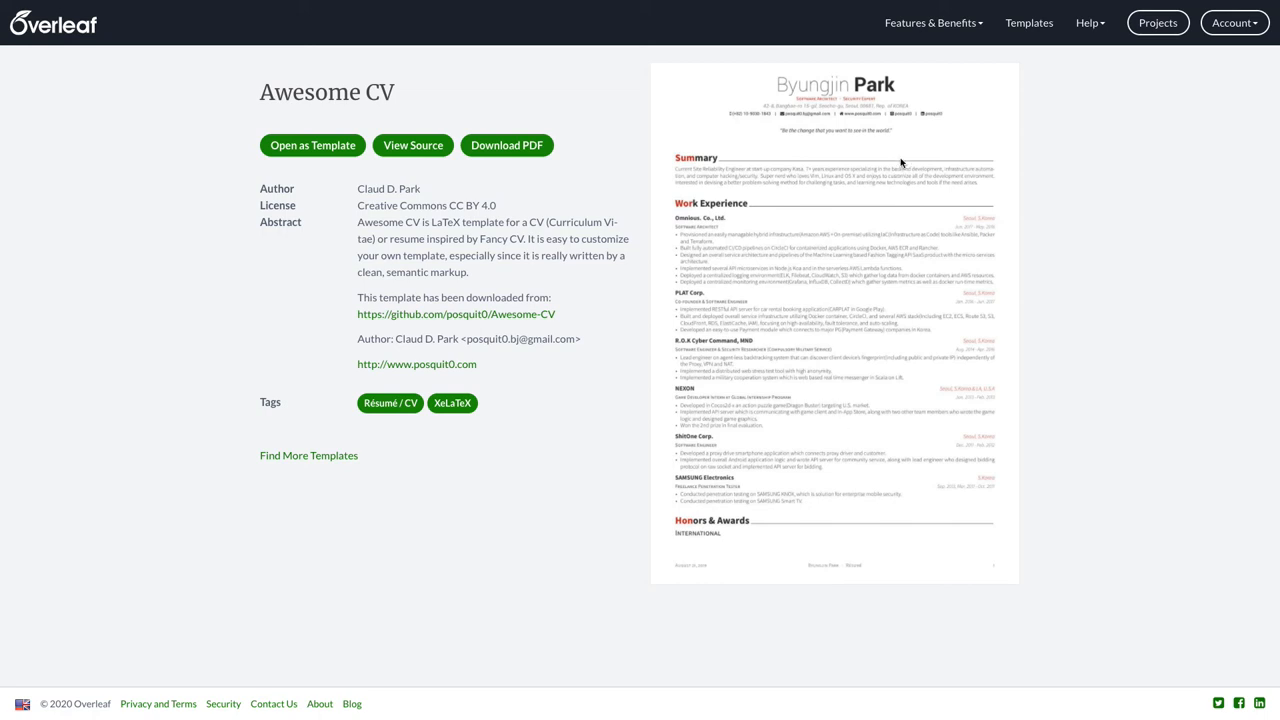
mouse_move(938, 170)
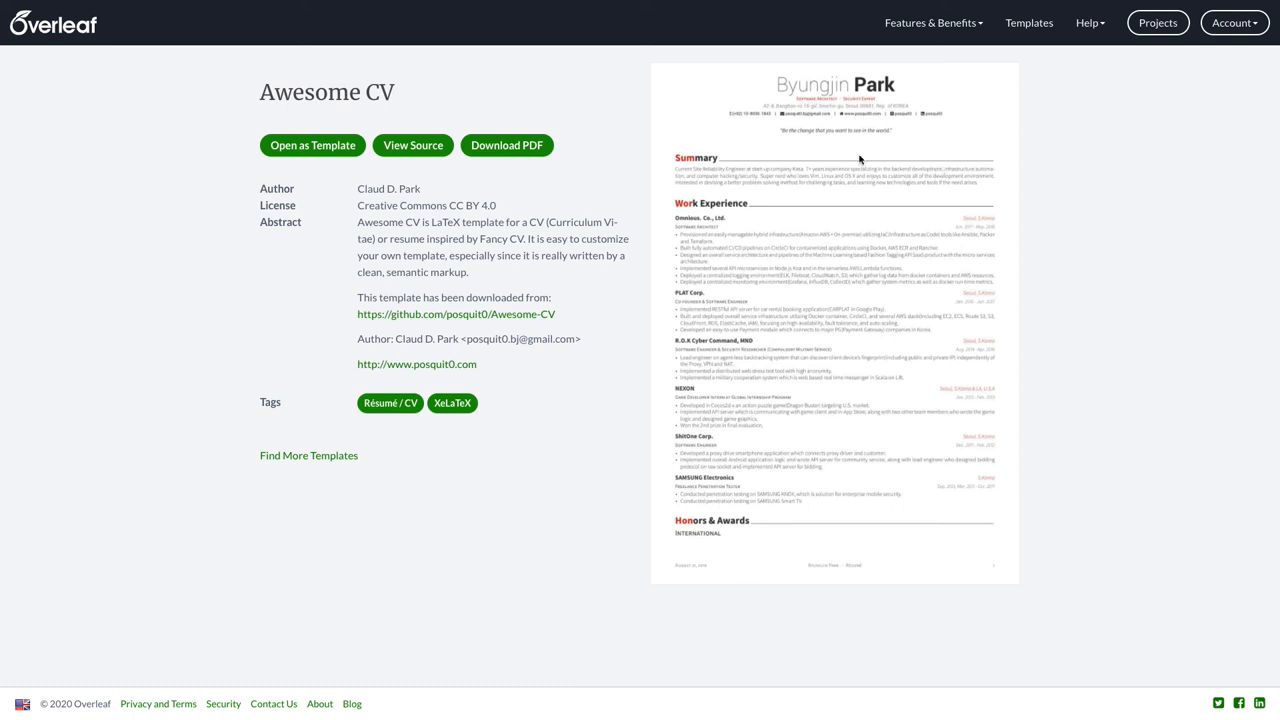
mouse_move(868, 277)
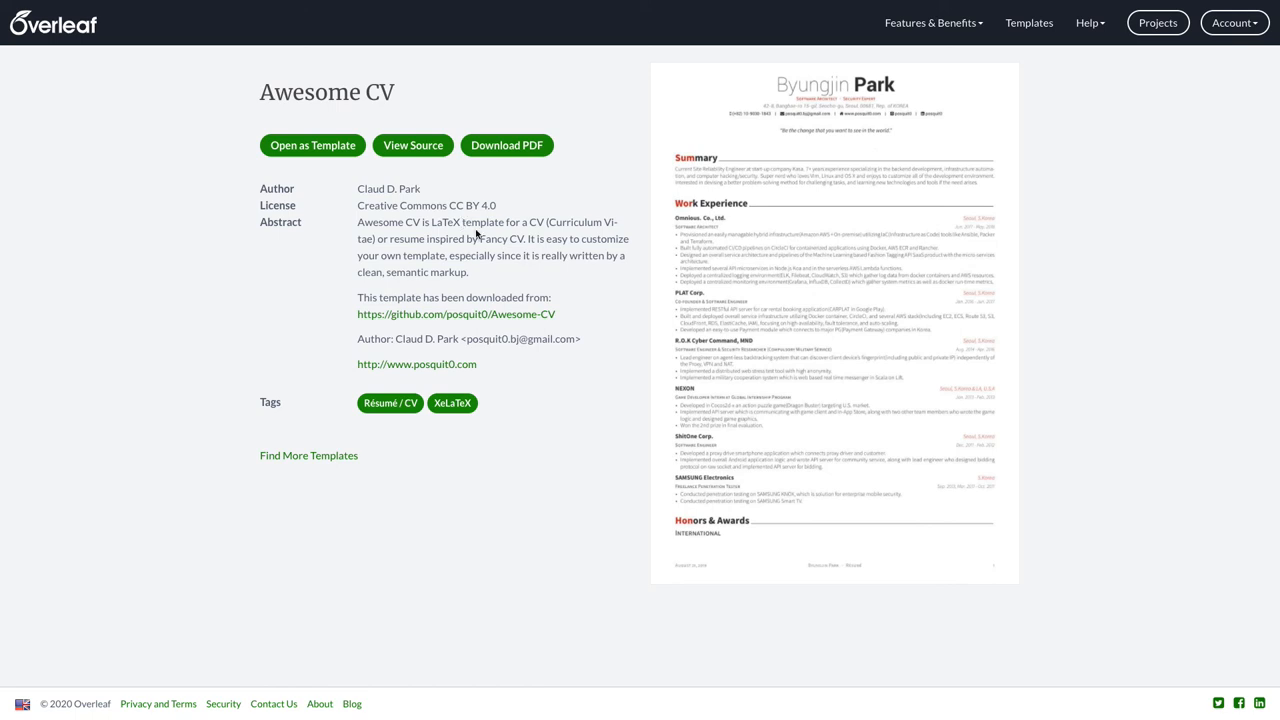
mouse_move(575, 248)
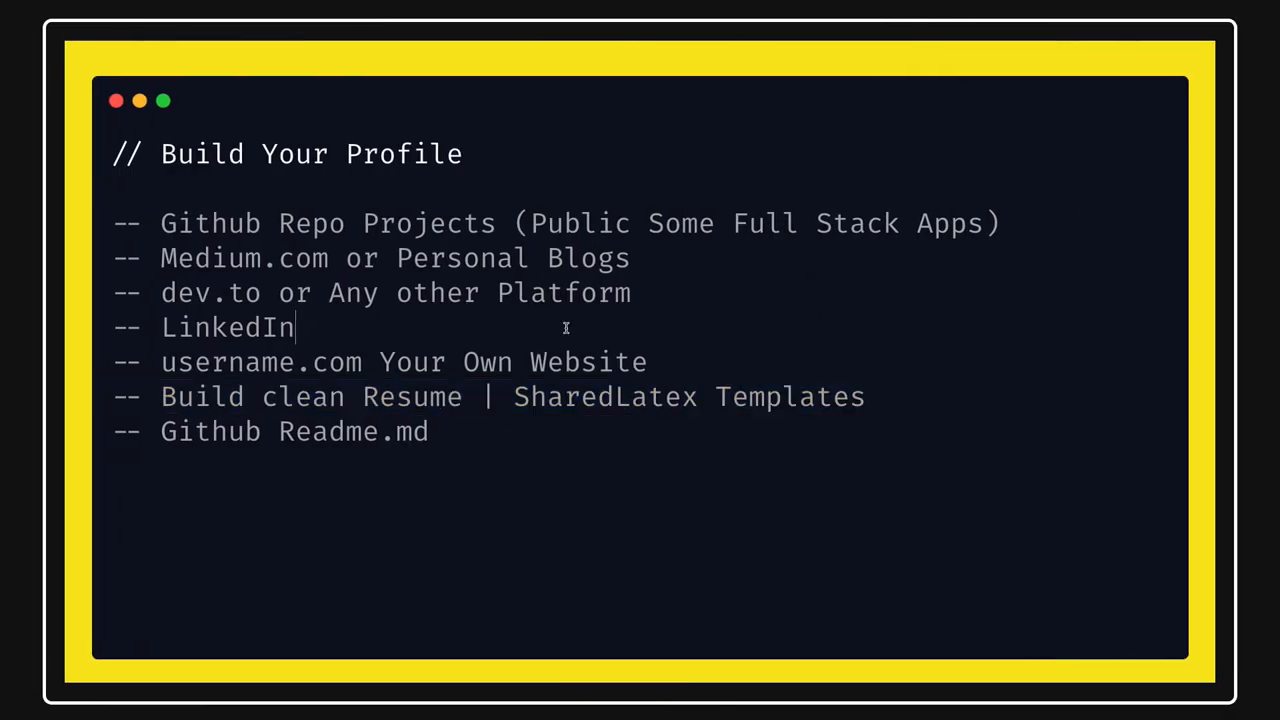
mouse_move(184, 232)
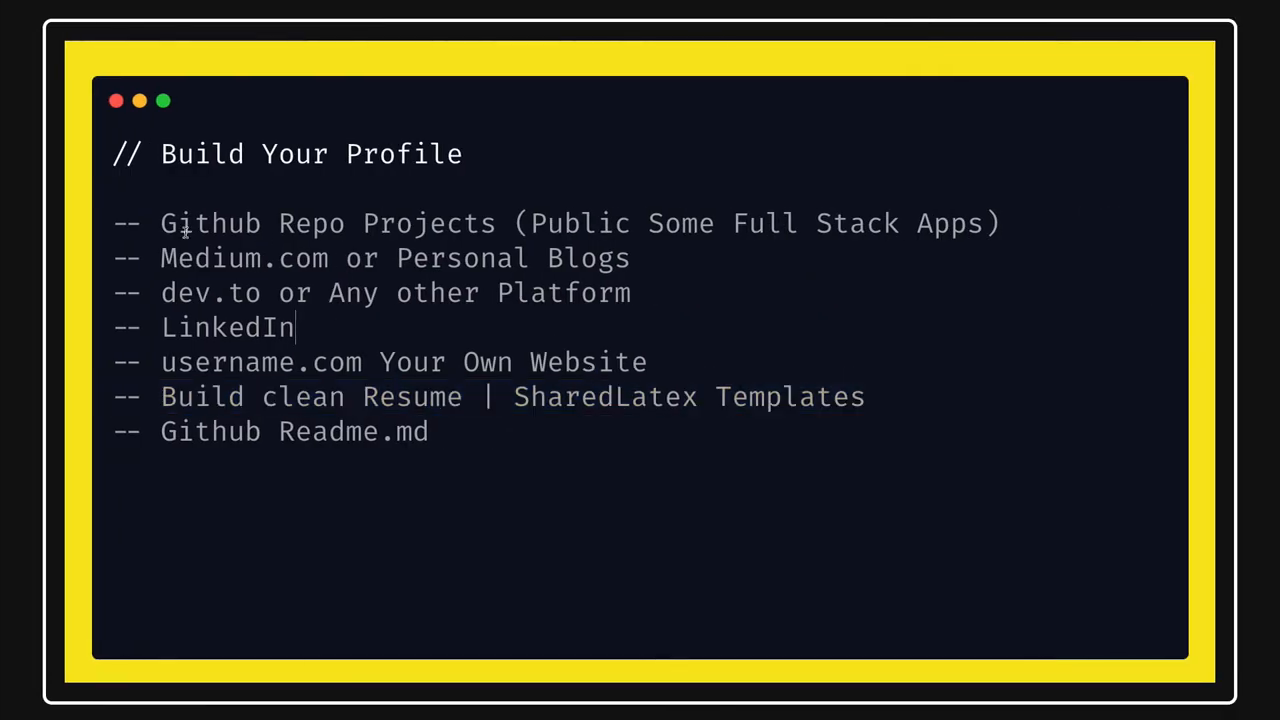
drag(160, 223, 315, 223)
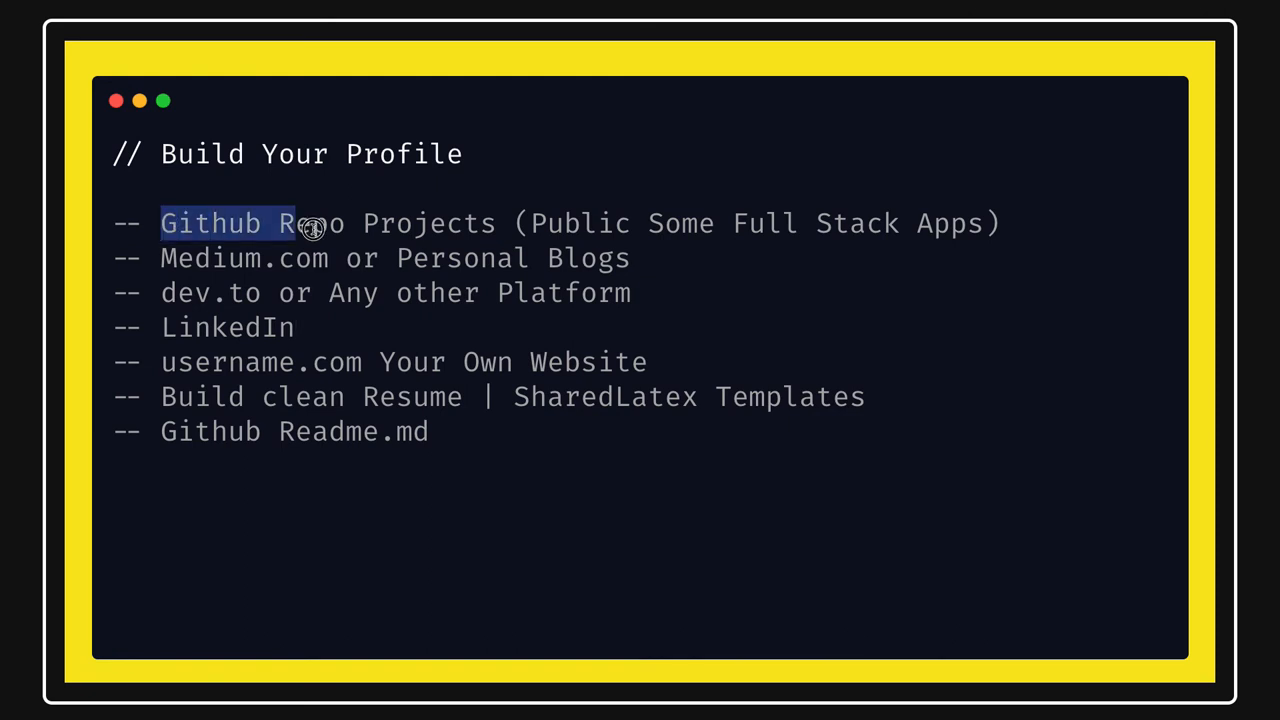
drag(310, 223, 497, 223)
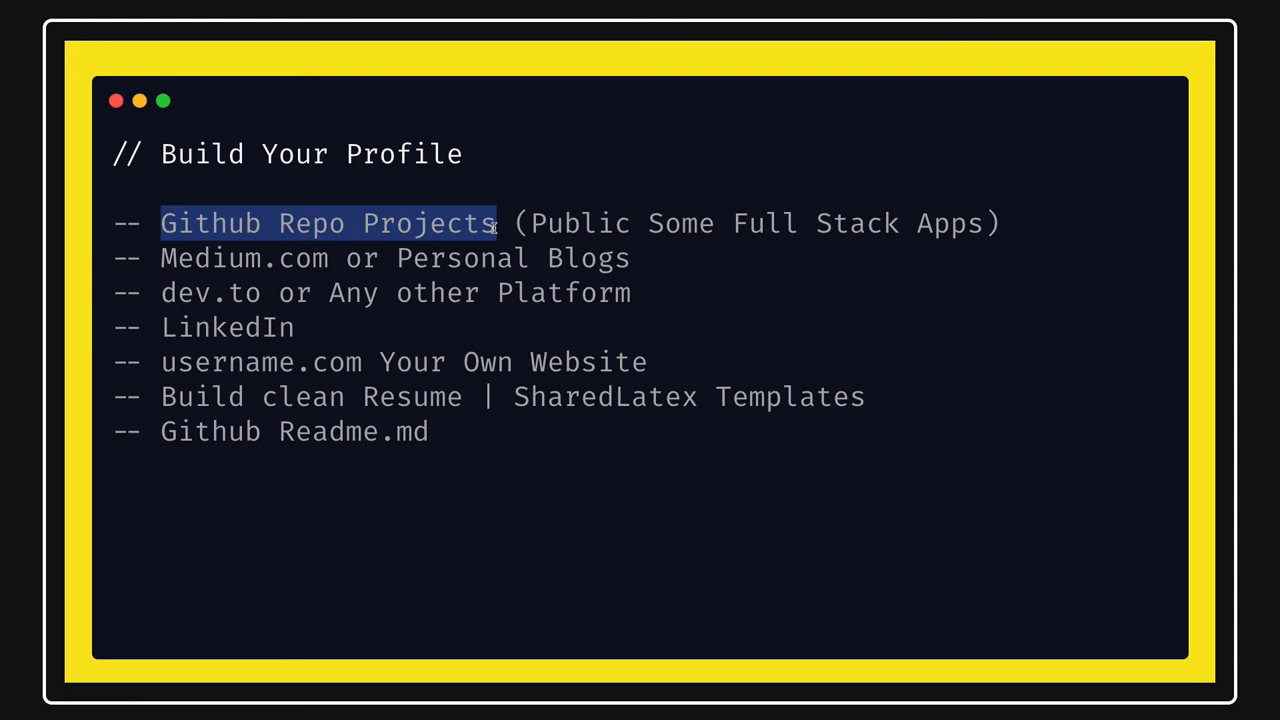
click(160, 258)
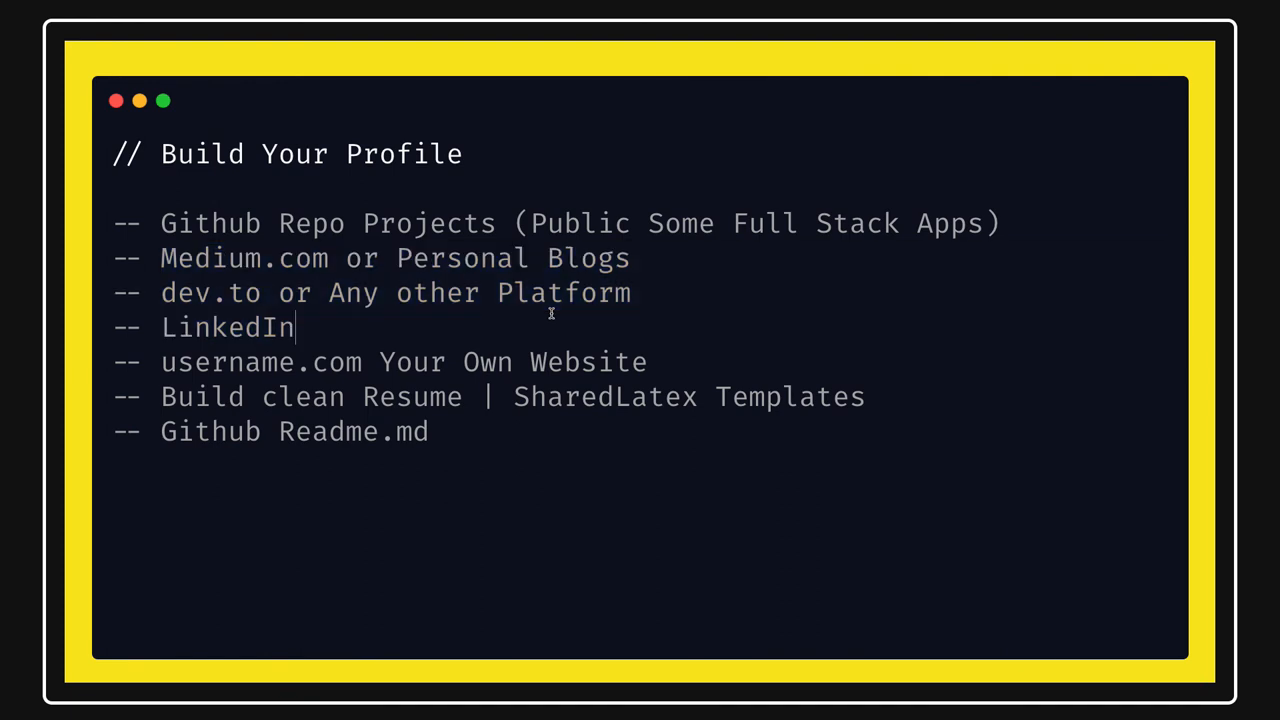
mouse_move(502, 366)
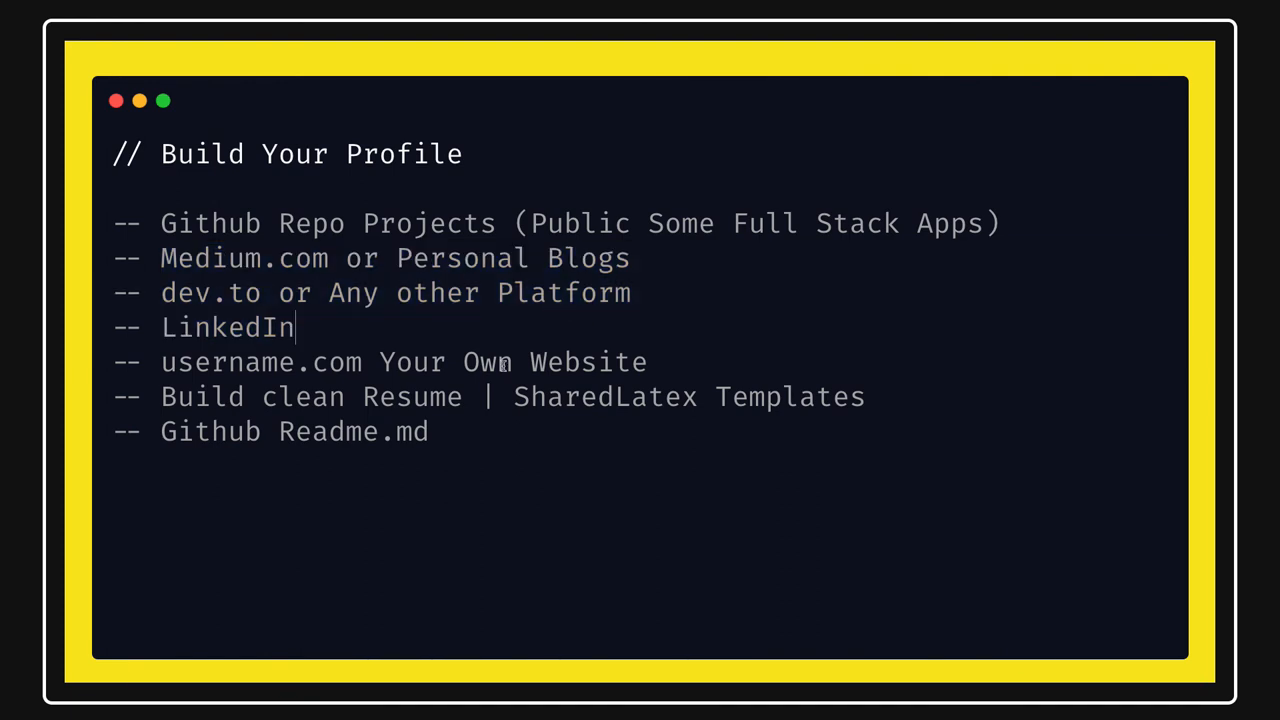
triple_click(400, 361)
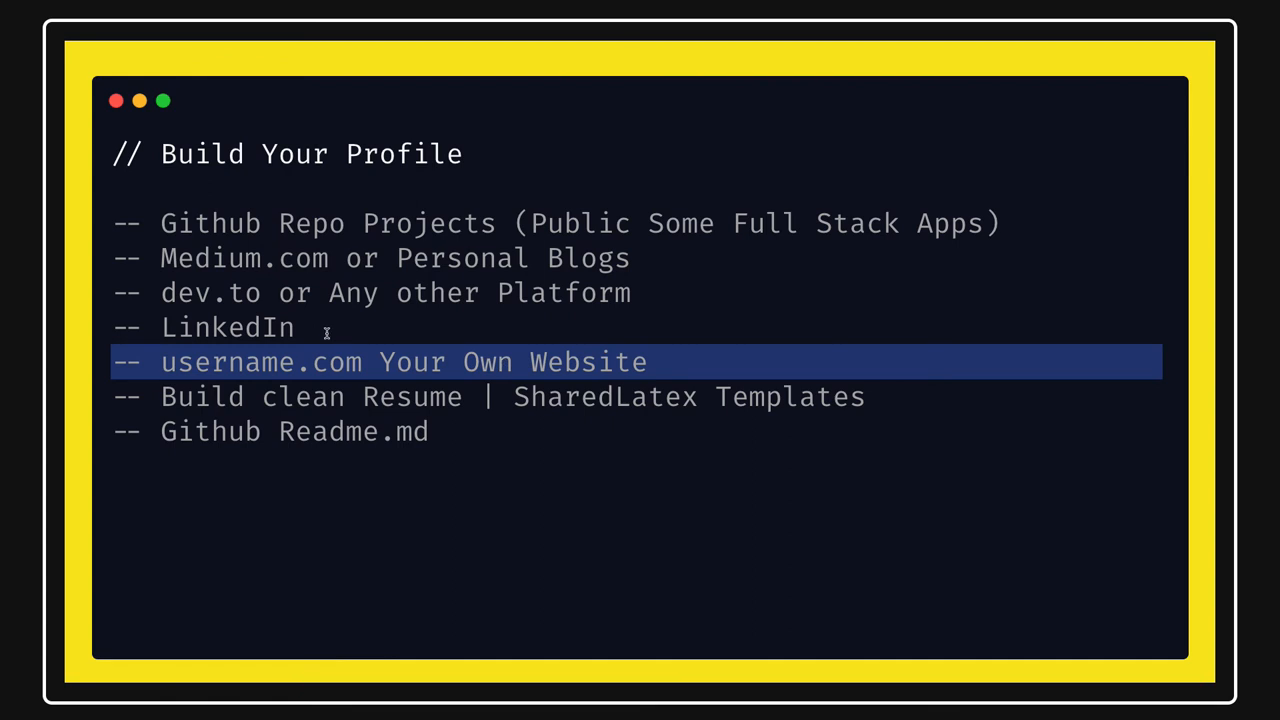
mouse_move(168, 293)
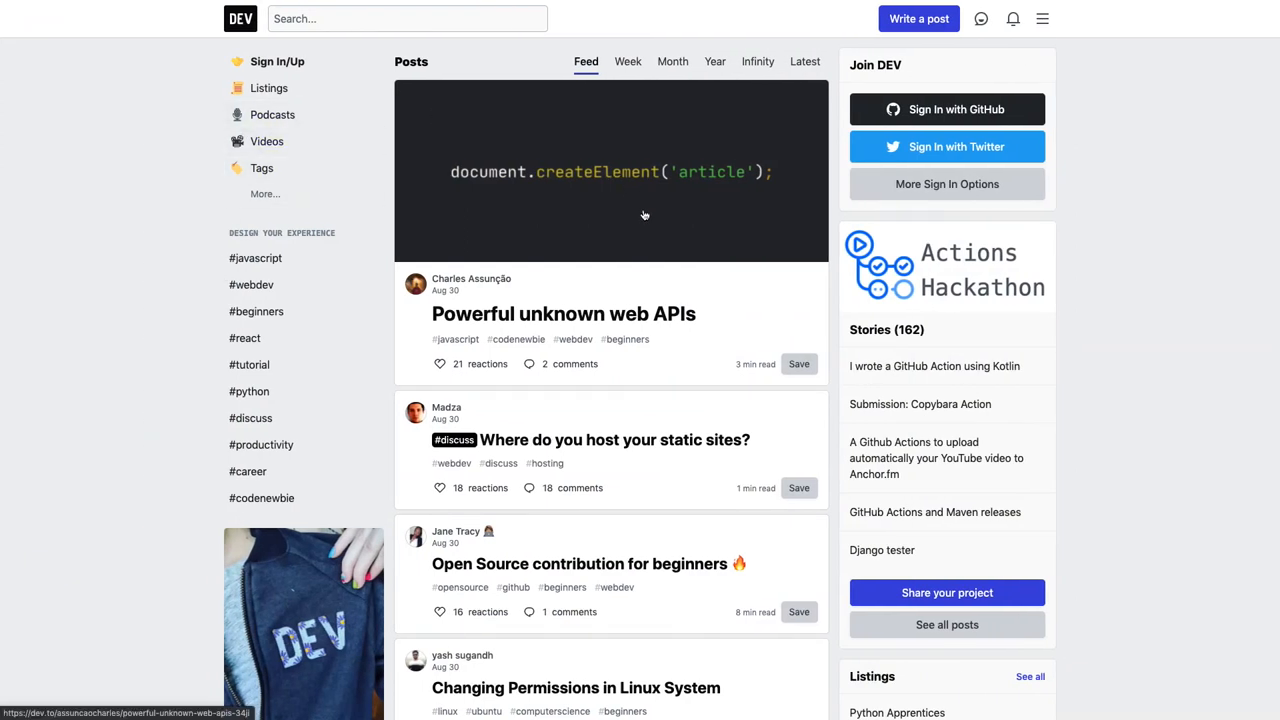
mouse_move(644, 216)
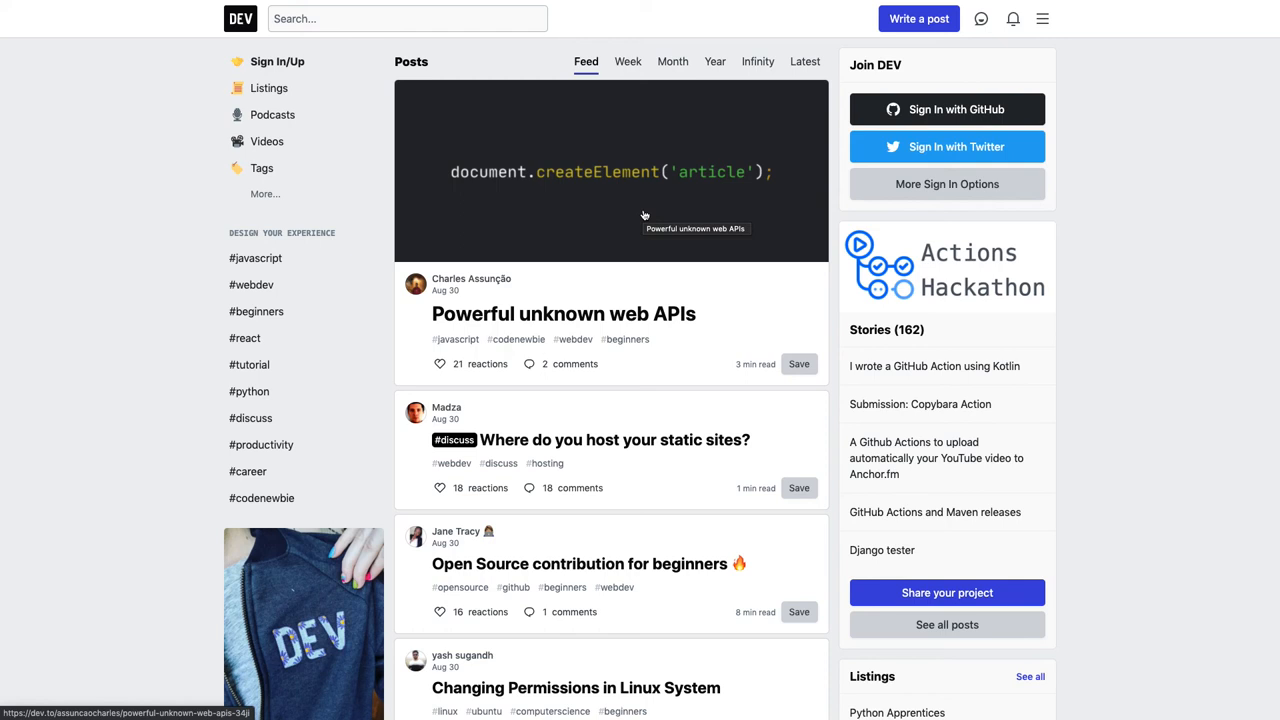
mouse_move(645, 215)
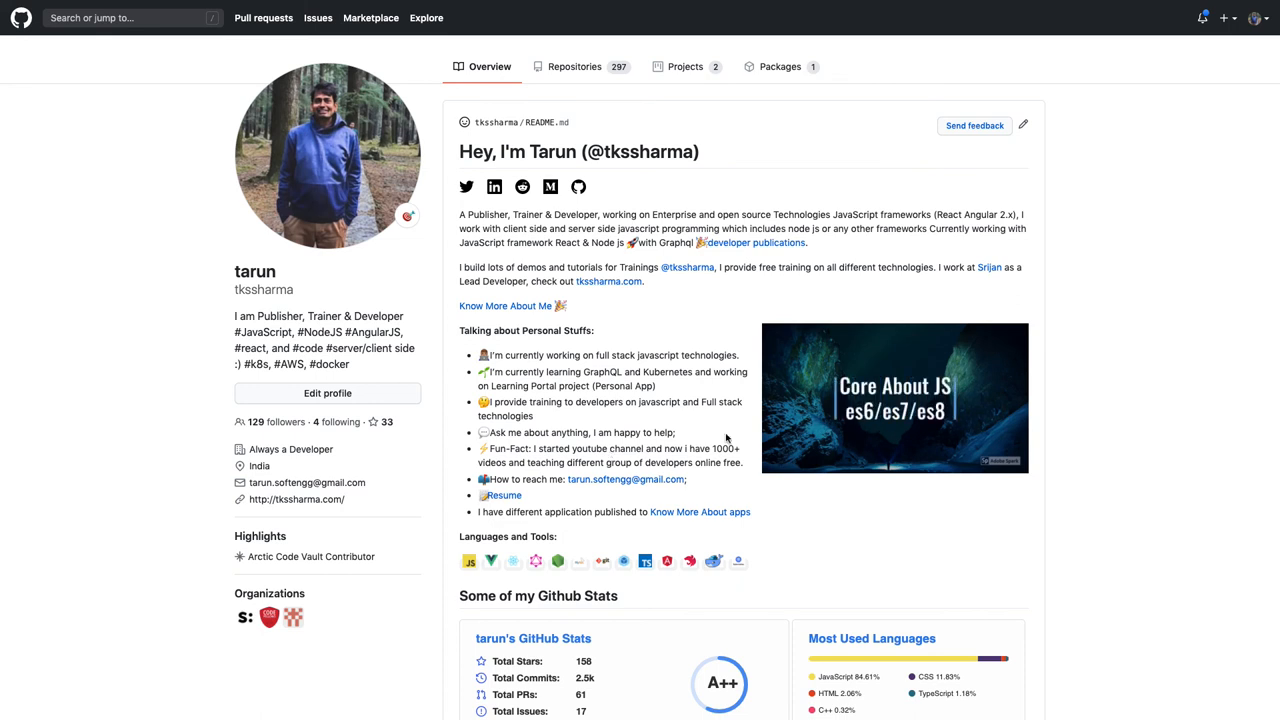
Scroll down the GitHub profile README through its stats, talks and publications
scroll(down, 3)
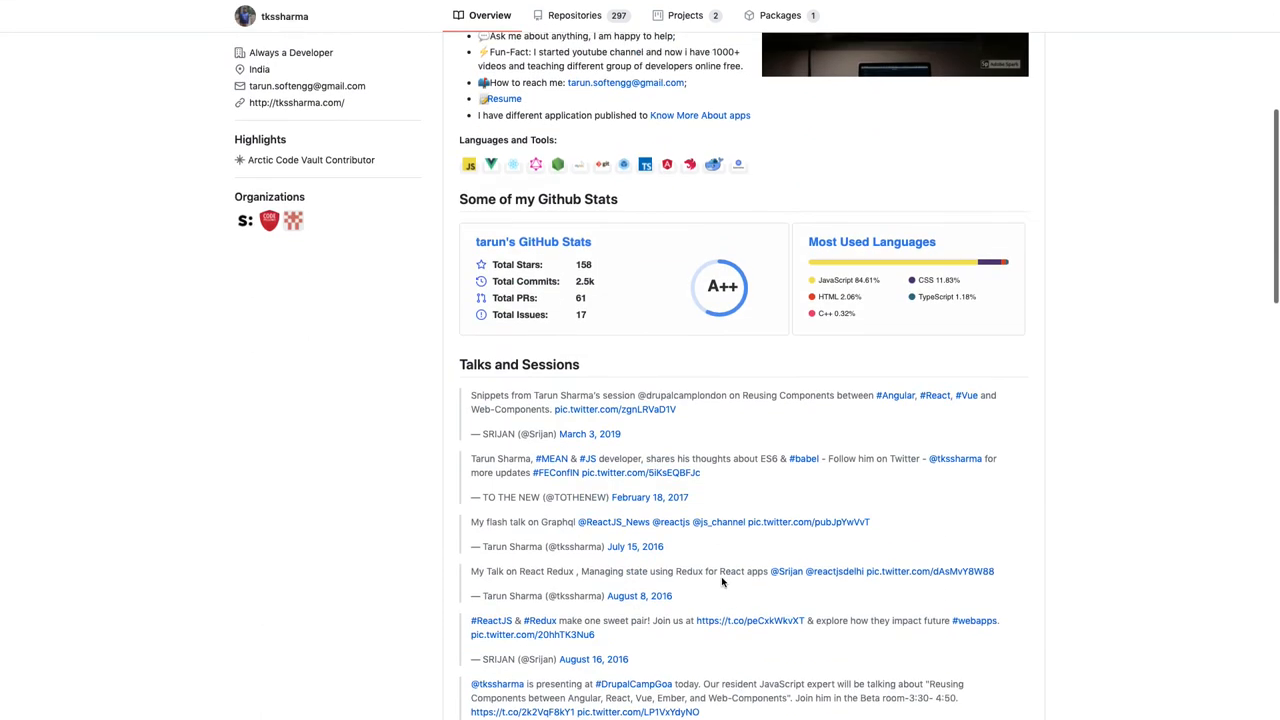
scroll(down, 3)
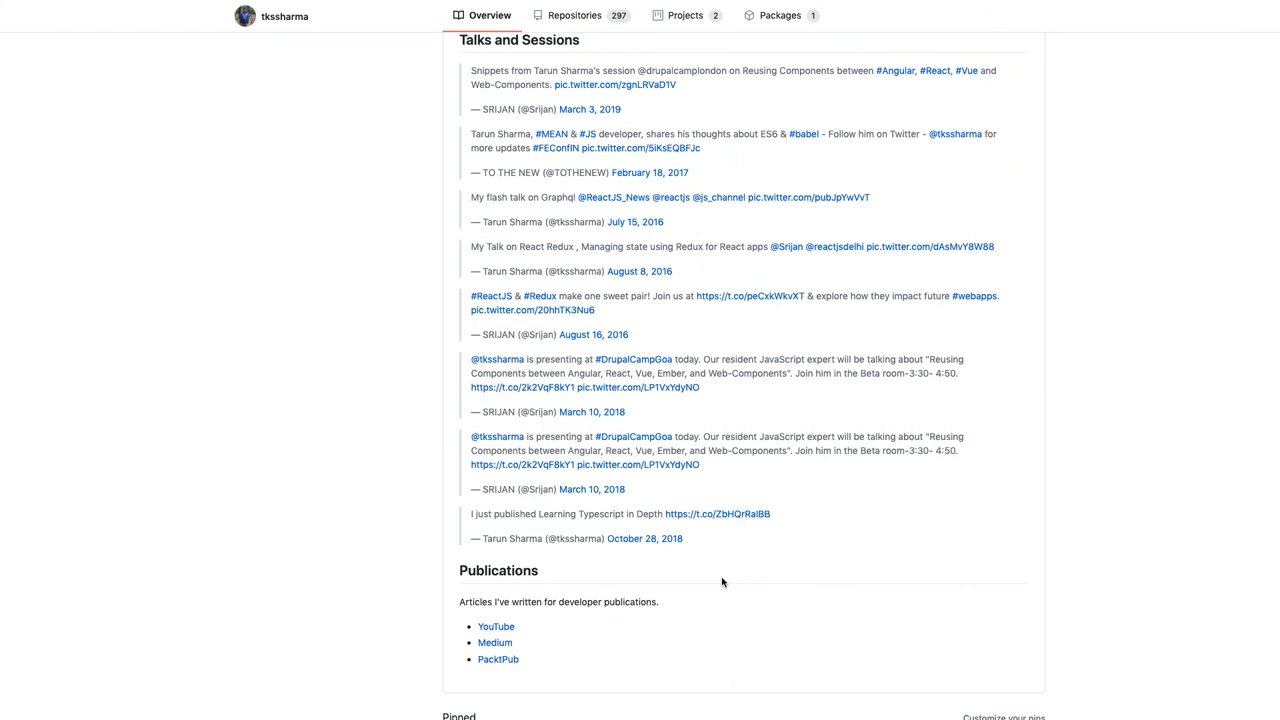
scroll(down, 3)
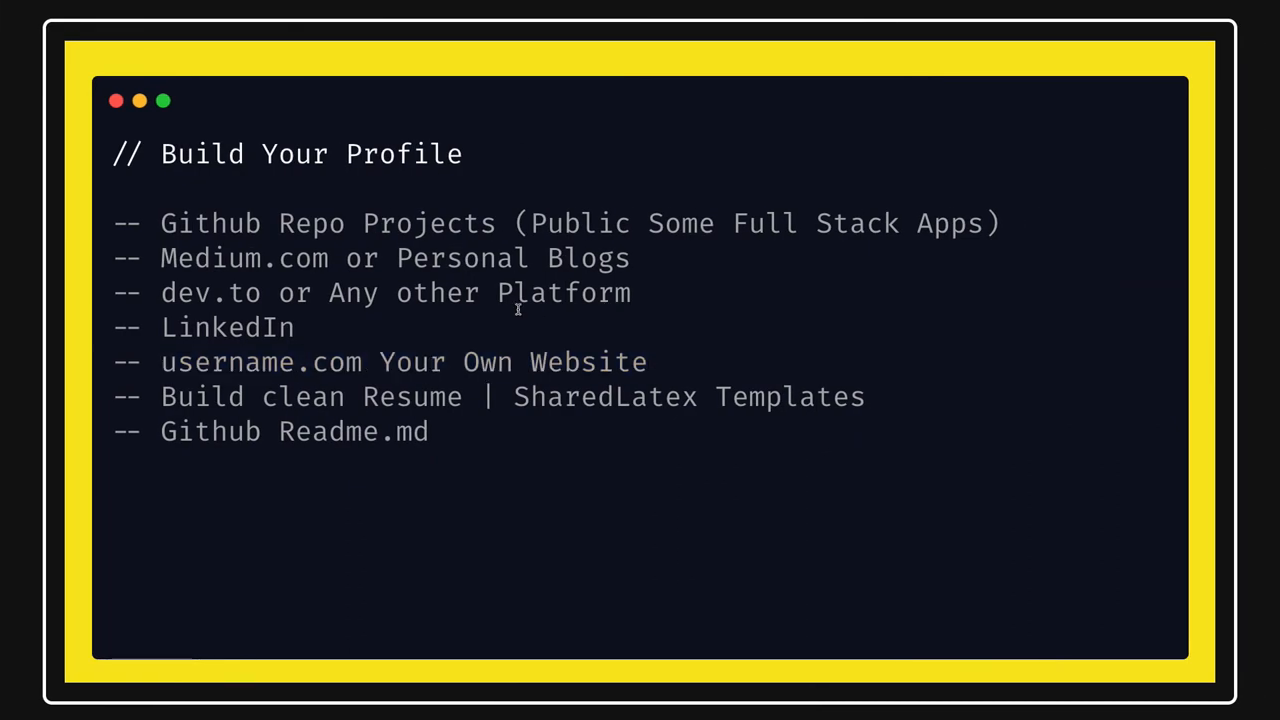
Add a '// optional' comment to the username.com Your Own Website line
text(// optiona)
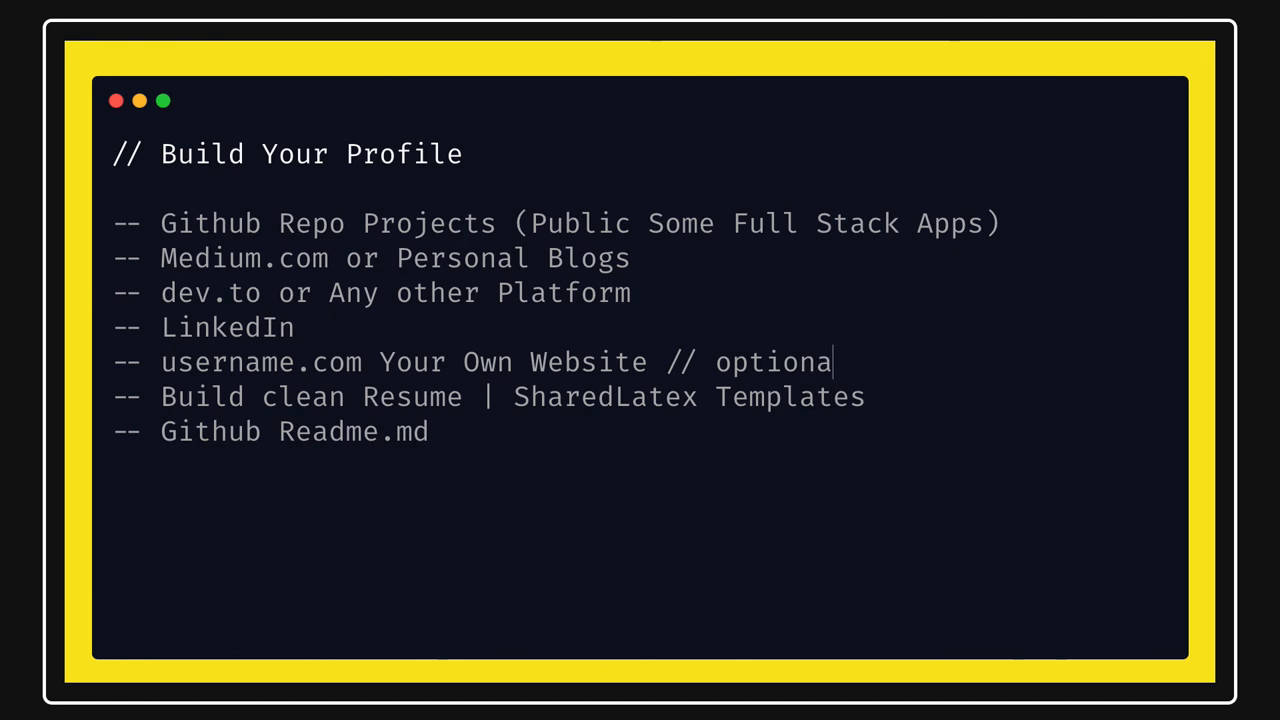